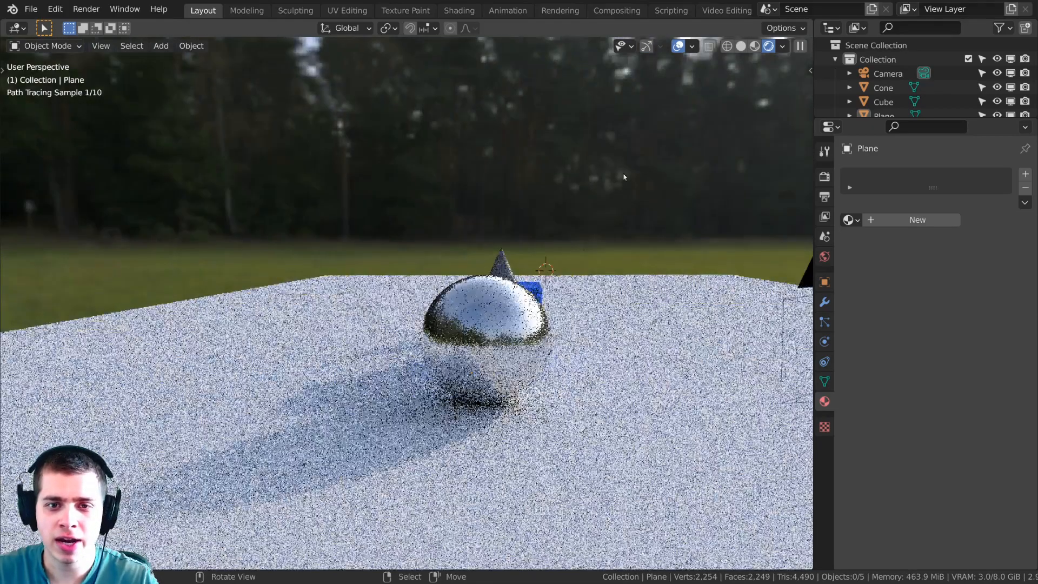
View the rendered scene through the scene camera with Numpad 0
key("KP_0")
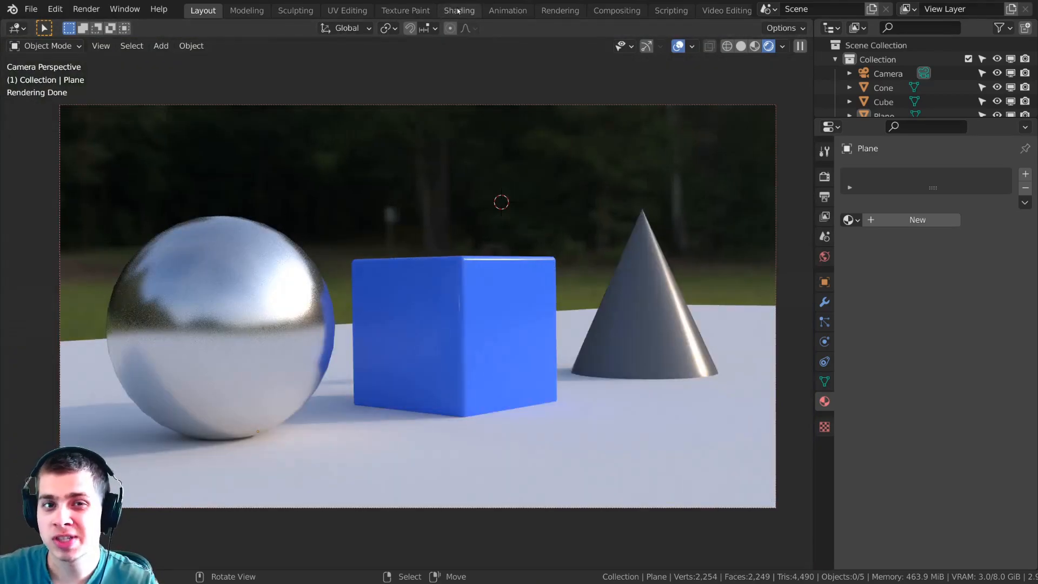
Switch to Shading, set the node editor to World and bring up the Add node list
left_click(459, 9)
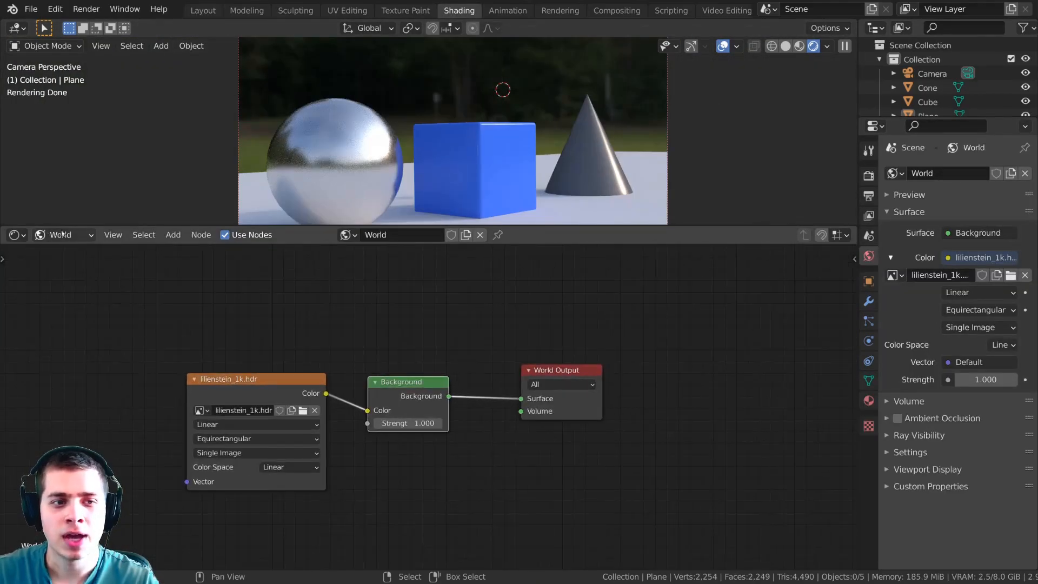
left_click(64, 235)
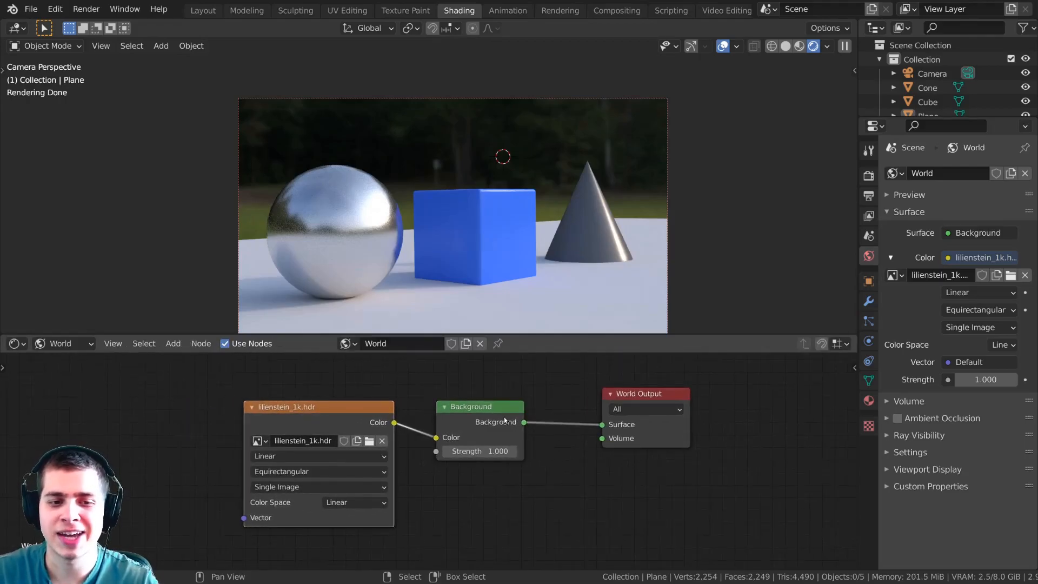
left_click(173, 343)
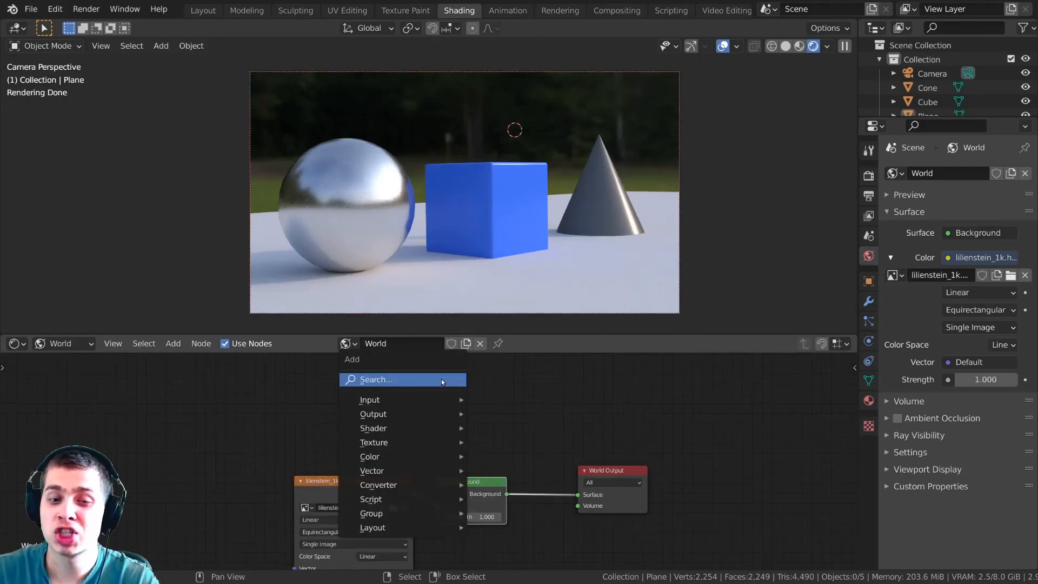
Add a Light Path node and drop a Mix Shader onto the Background–World Output link
type("light")
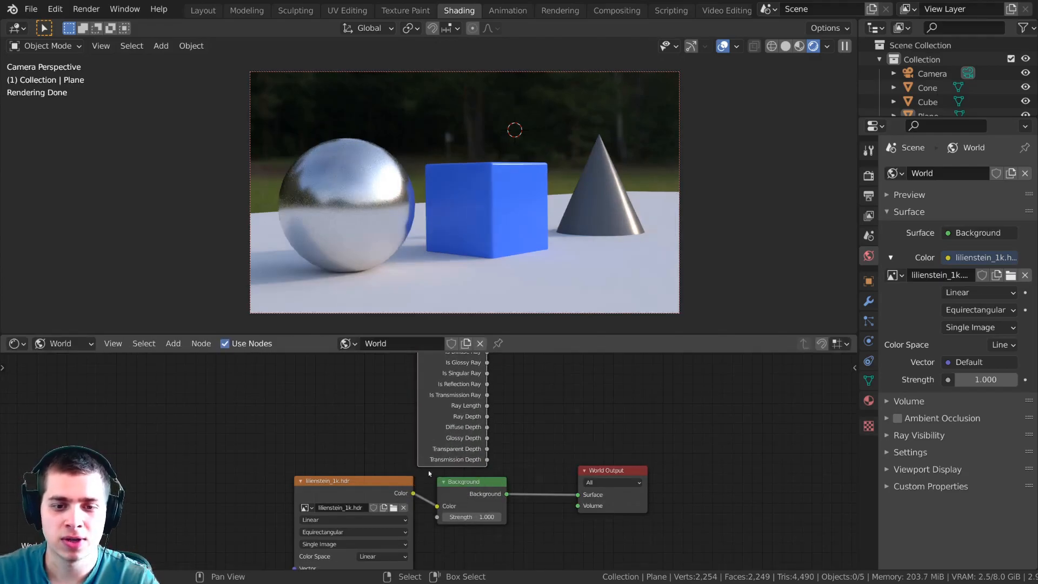
type("mi")
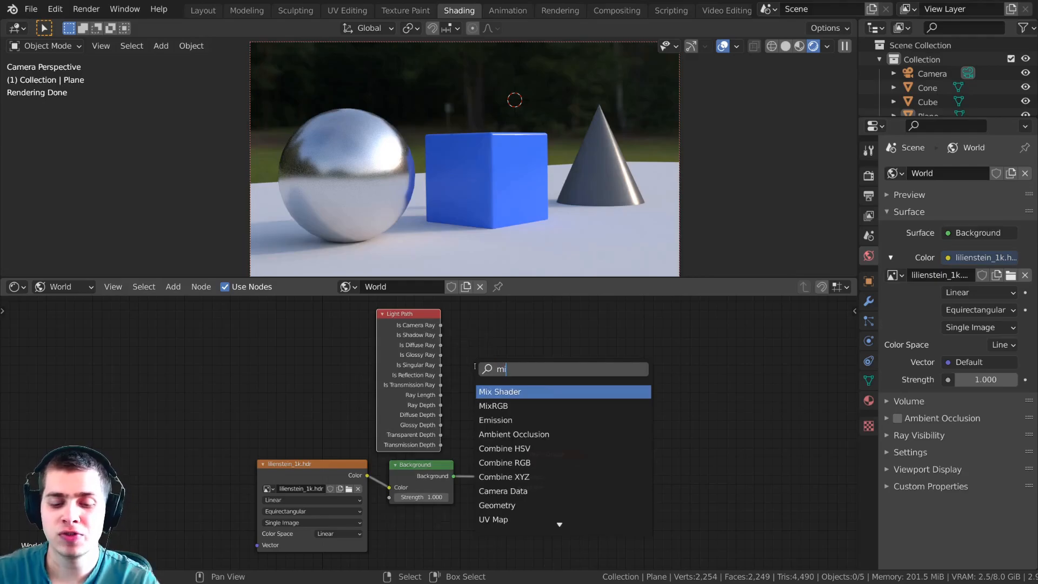
left_click(499, 391)
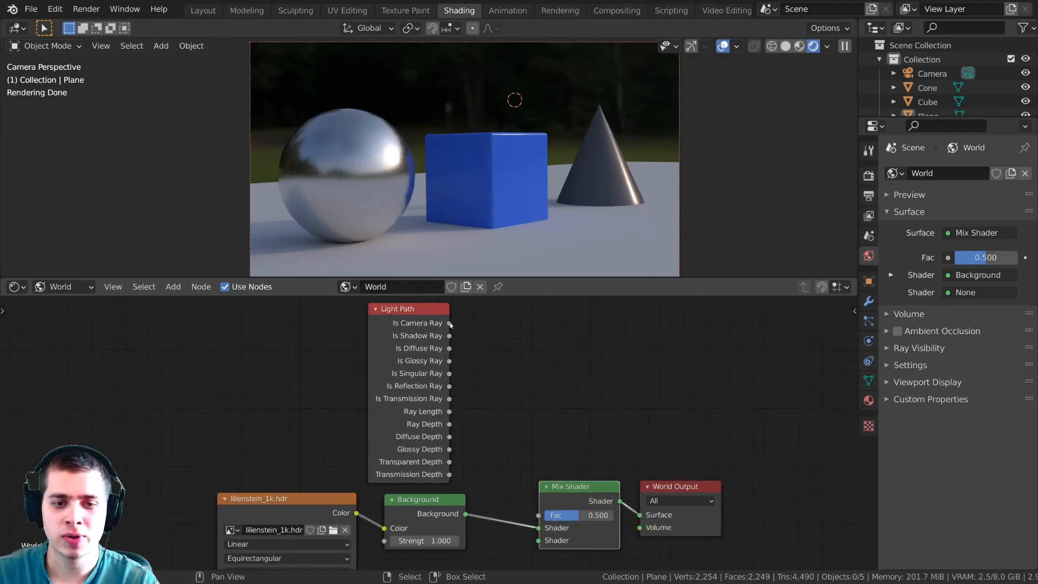
Connect the Light Path's Is Camera Ray output to the Mix Shader's Fac socket
left_click_drag(449, 323, 503, 390)
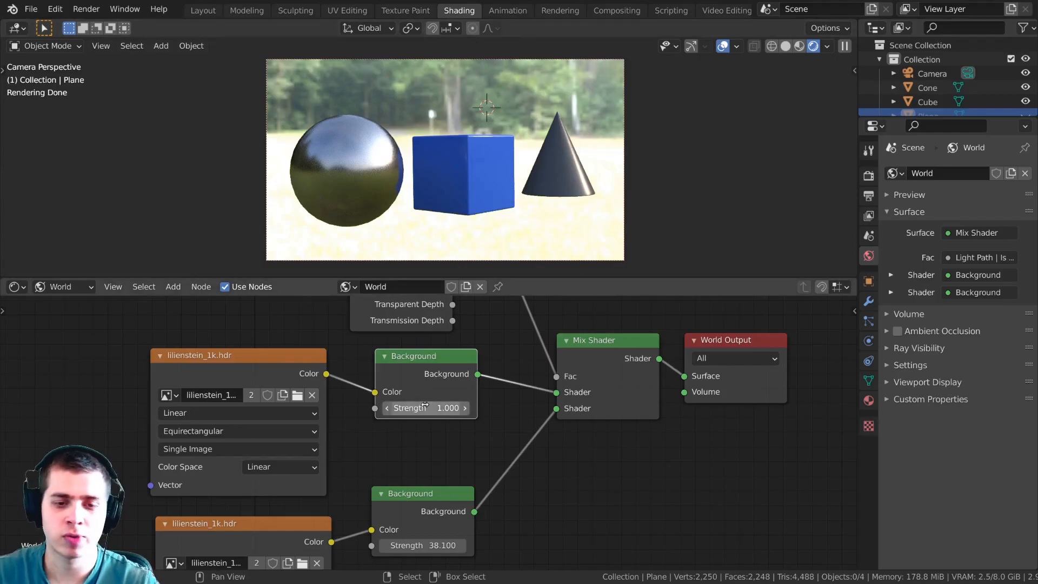
Set the lower Background node's Strength to 0.4 so the render is no longer blown out
left_click_drag(424, 408, 456, 408)
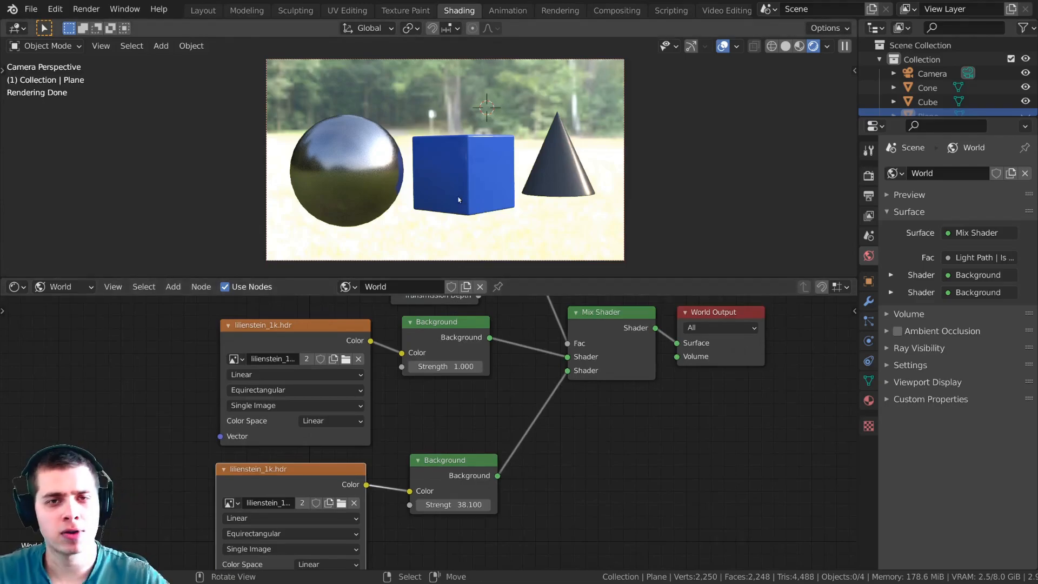
scroll("up", 3)
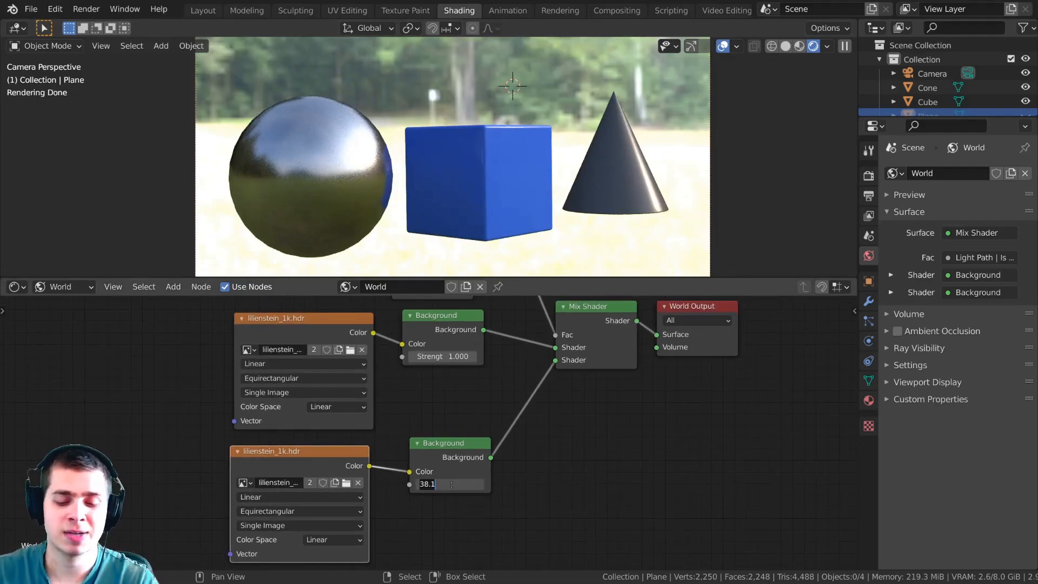
type("0.400")
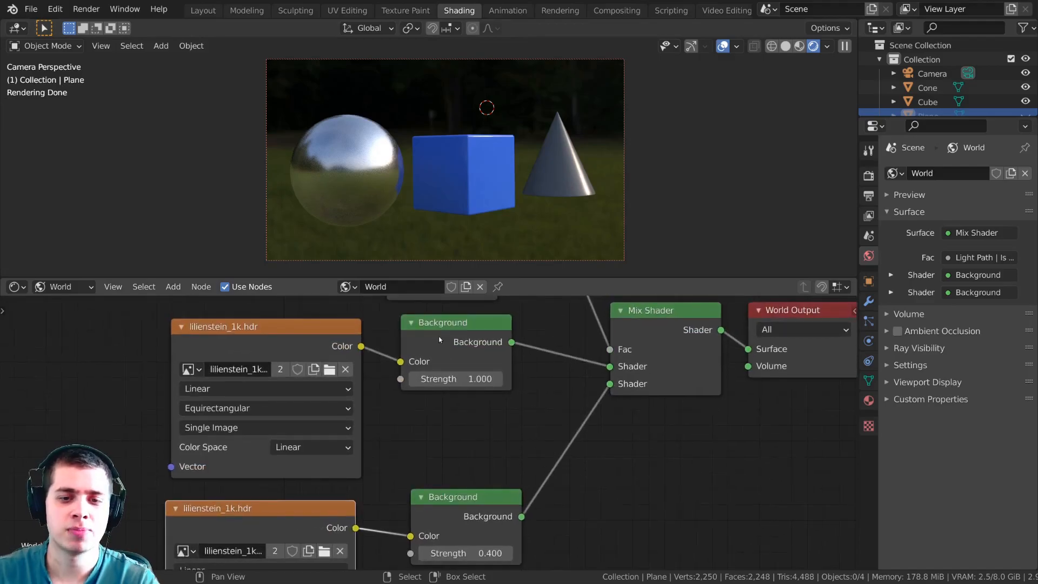
Set the upper lighting Background's Strength to 3.0
double_click(456, 379)
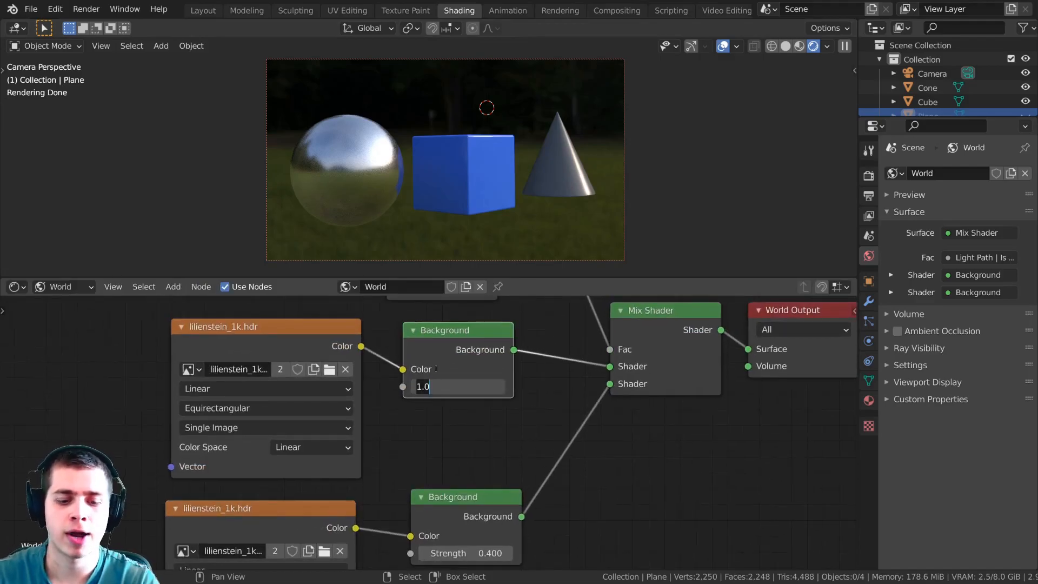
type("3.000")
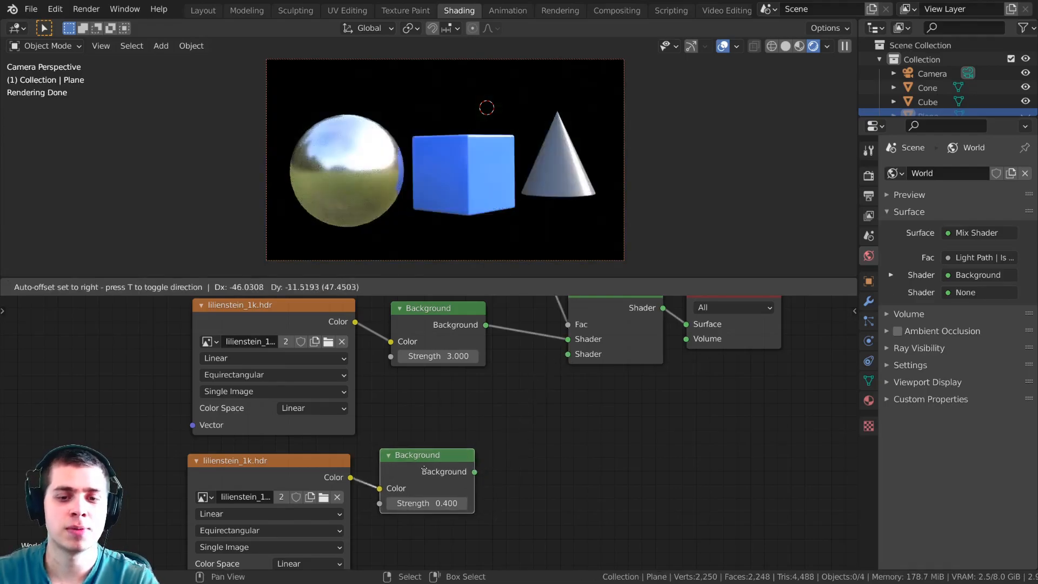
Add an RGB node to the camera-facing shader input and try teal, yellow-green and orange backdrops
type("rgb")
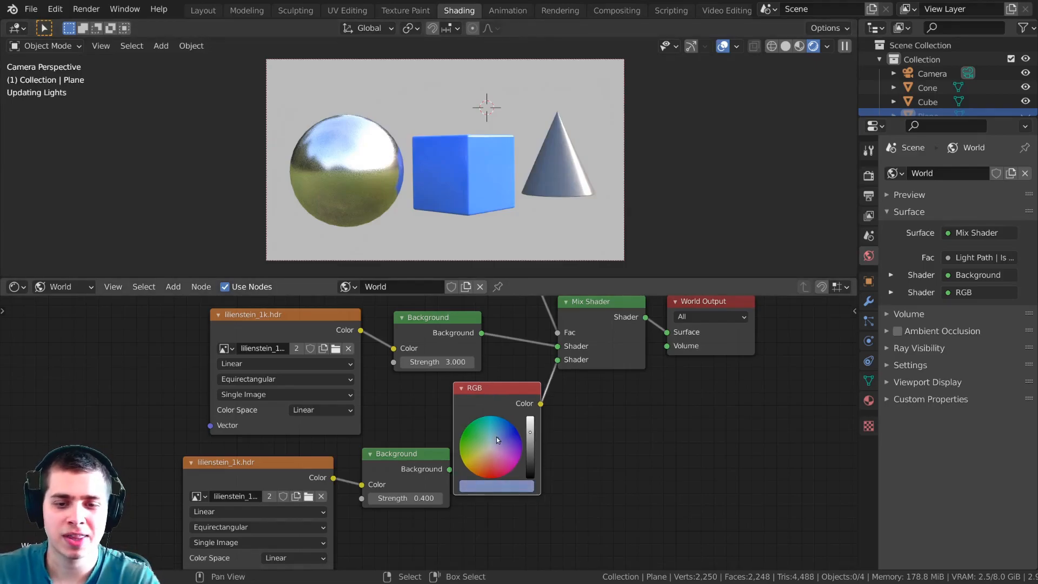
left_click(477, 437)
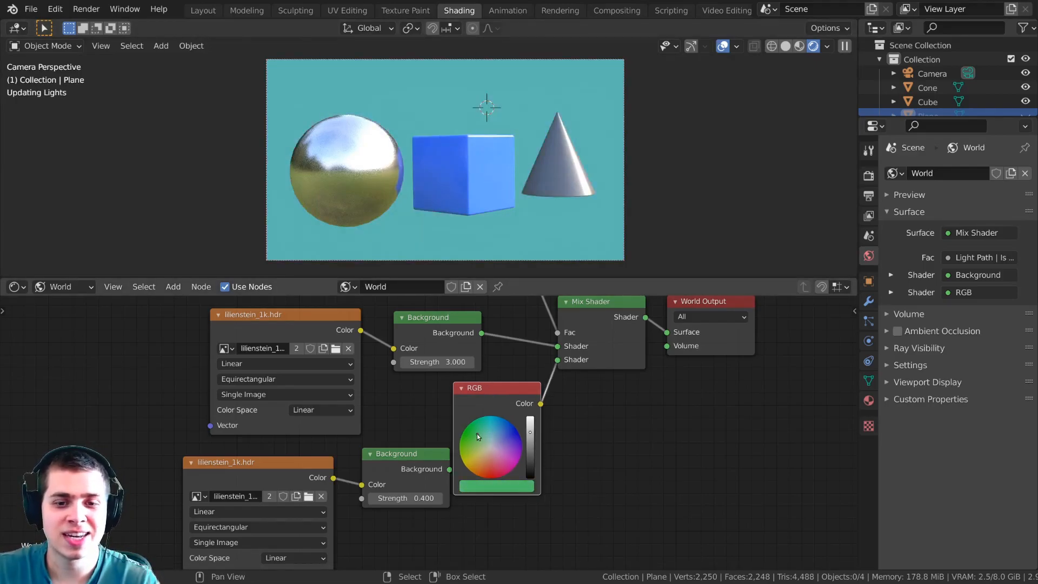
left_click(477, 458)
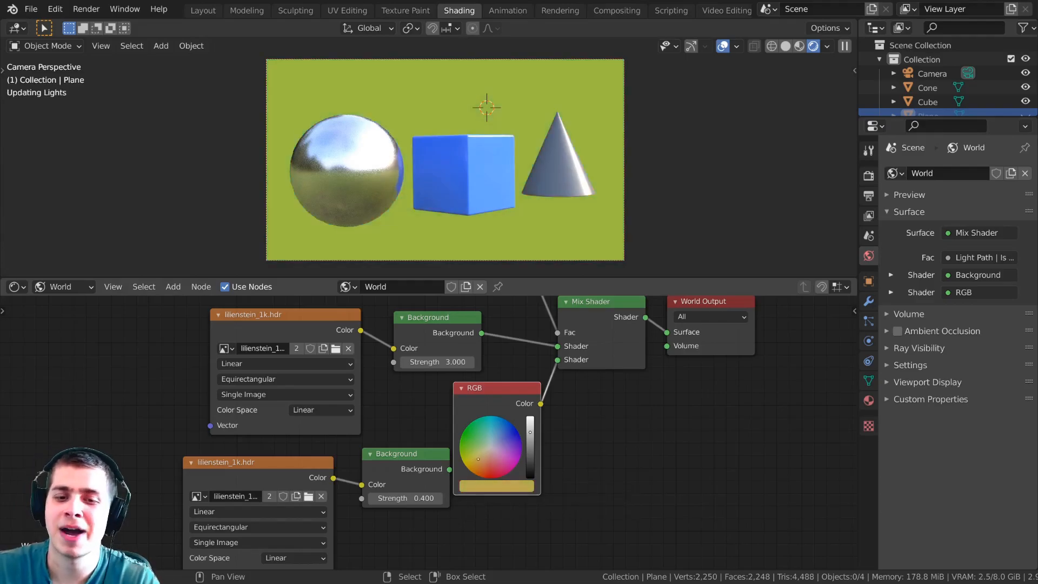
left_click(492, 444)
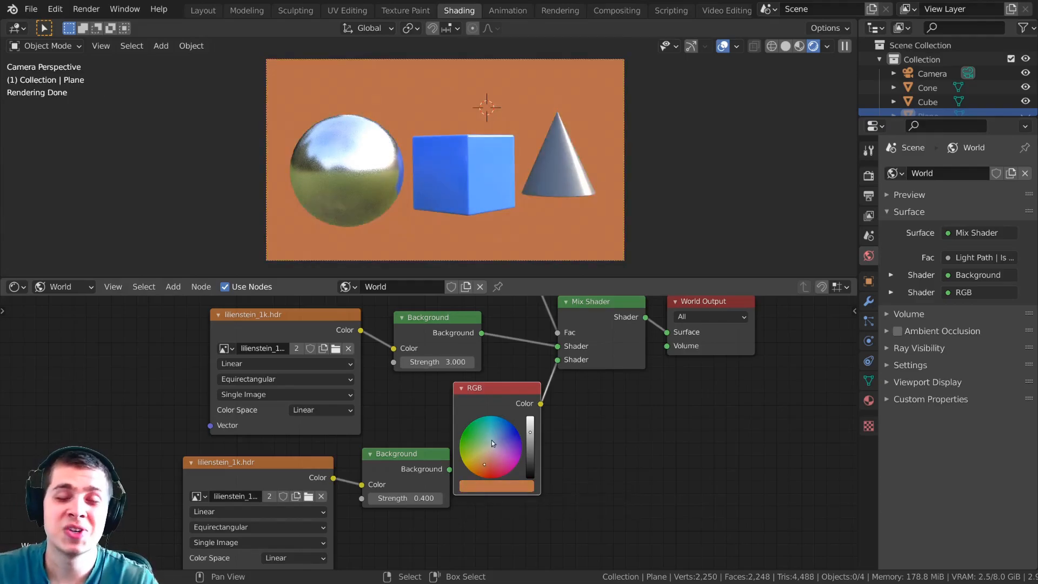
left_click(506, 453)
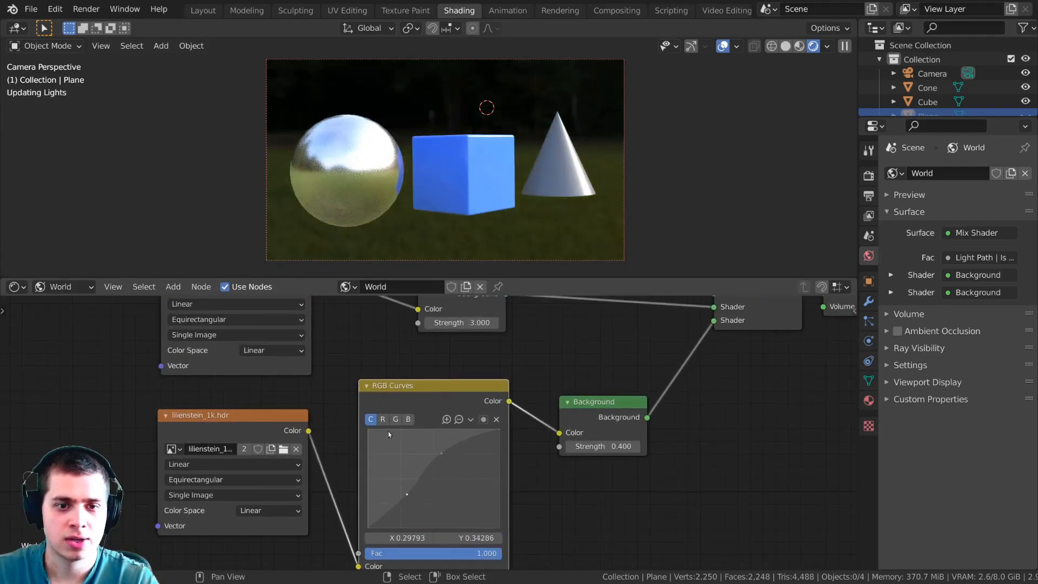
Raise the RGB Curves red channel to give the HDRI backdrop a warm brownish tint
left_click(383, 420)
type("hue")
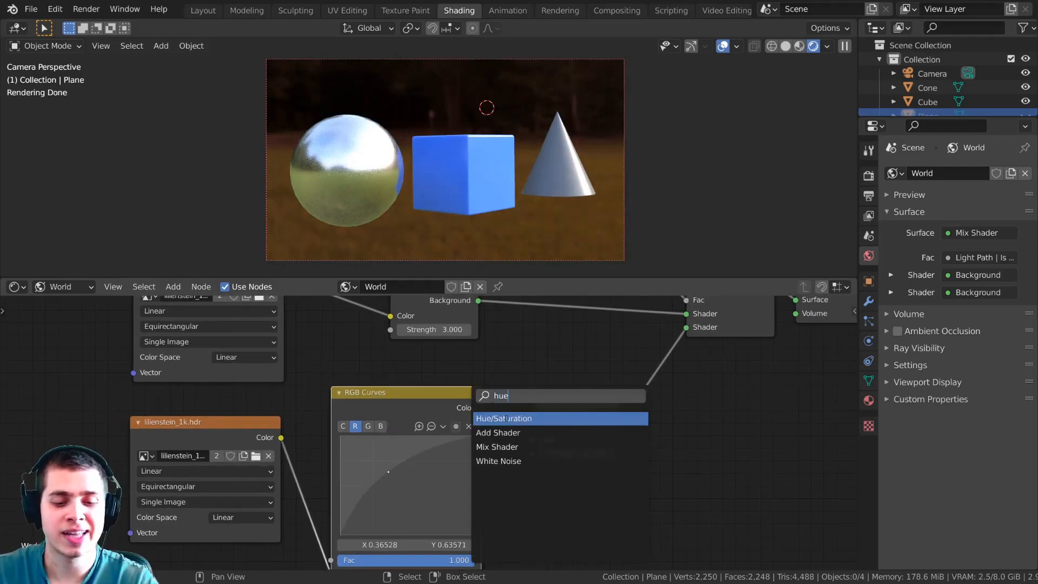
Insert a Hue Saturation Value node between RGB Curves and Background with Saturation 2
left_click(506, 418)
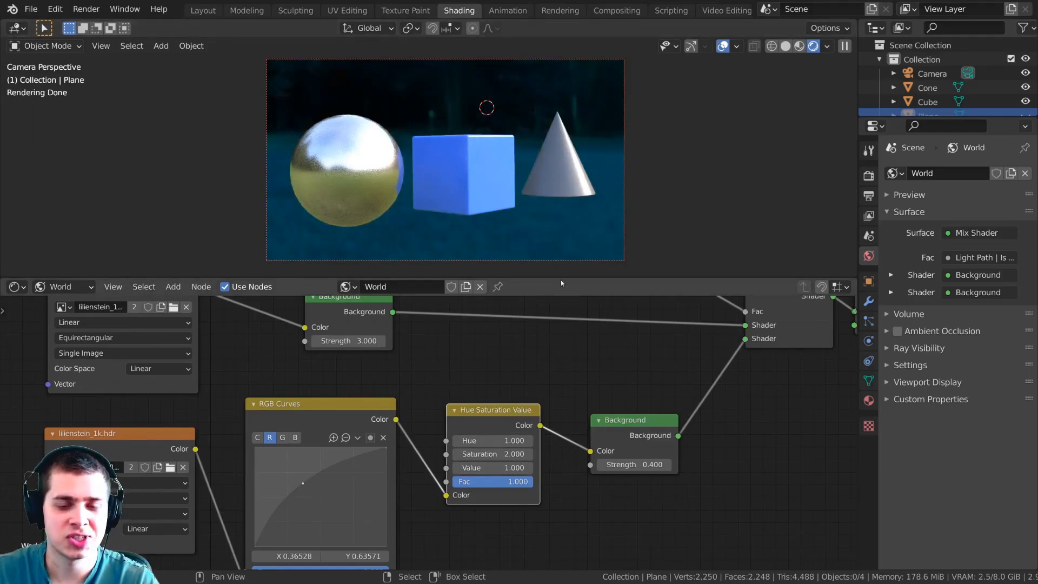
left_click(493, 467)
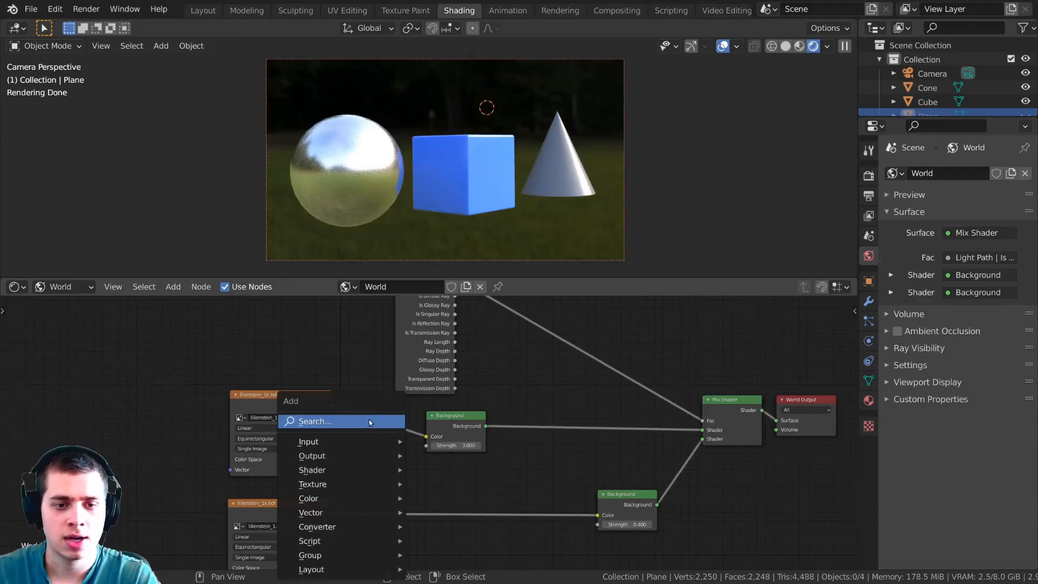
Insert an RGB Curves node before the lighting Background and bend its curve into an S-shape
left_click(308, 497)
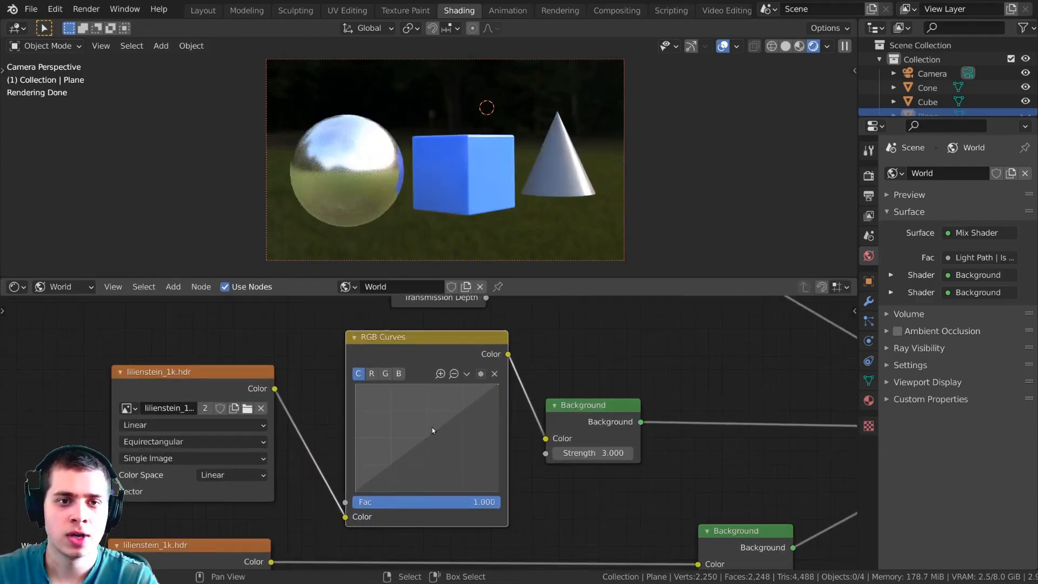
left_click_drag(430, 430, 436, 403)
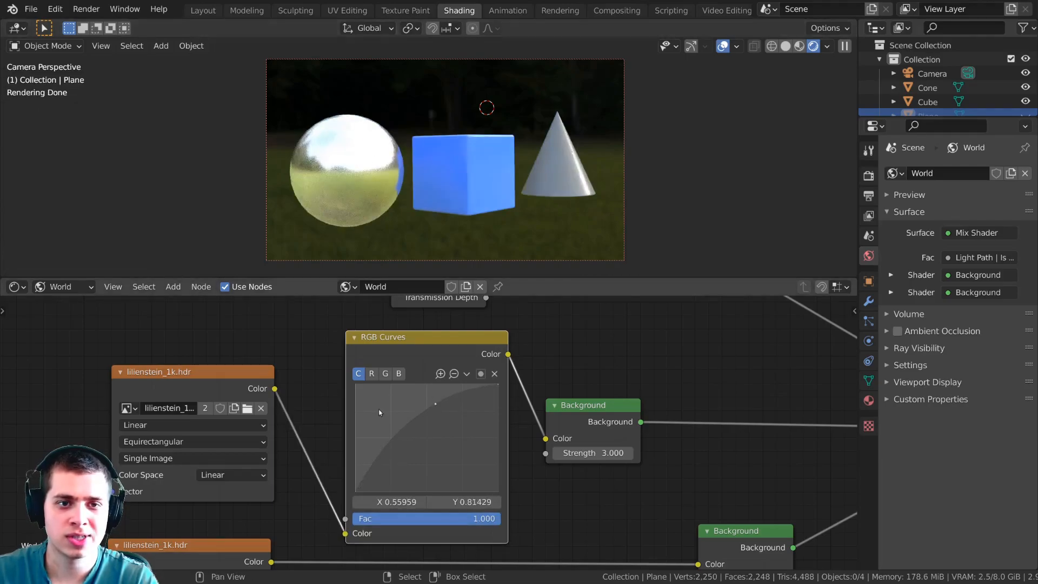
left_click_drag(436, 402, 445, 418)
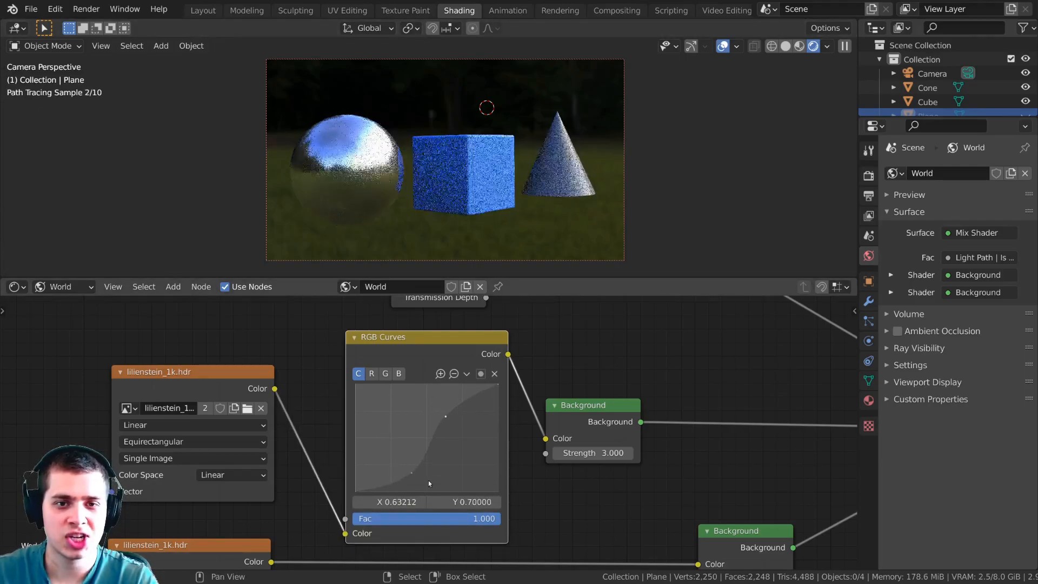